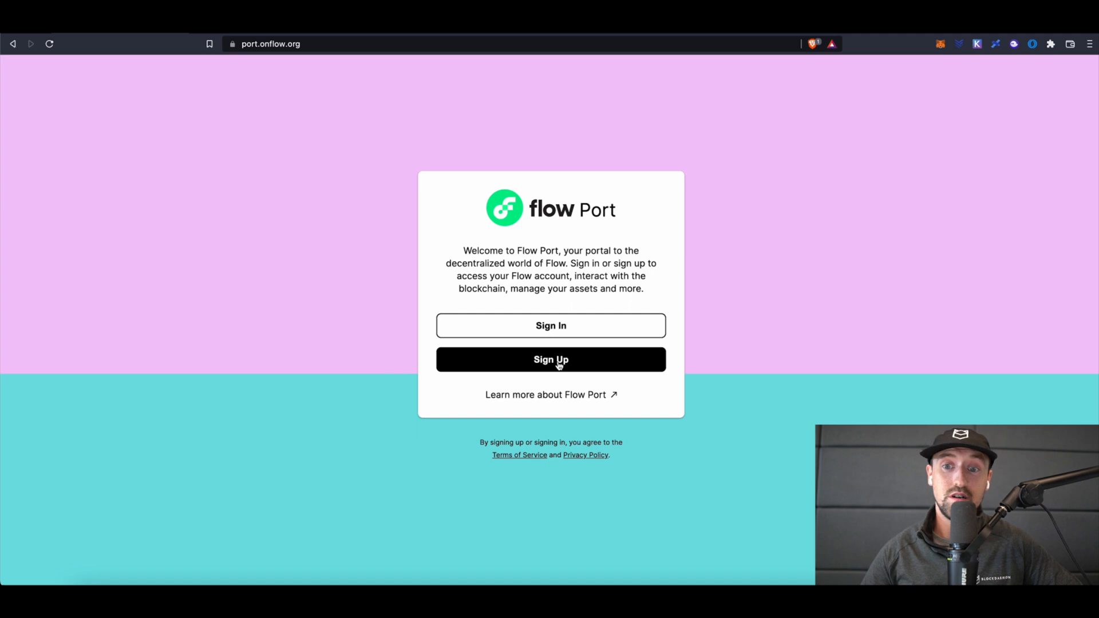
Start a Flow Port sign-up with Ledger as the wallet provider.
click(550, 359)
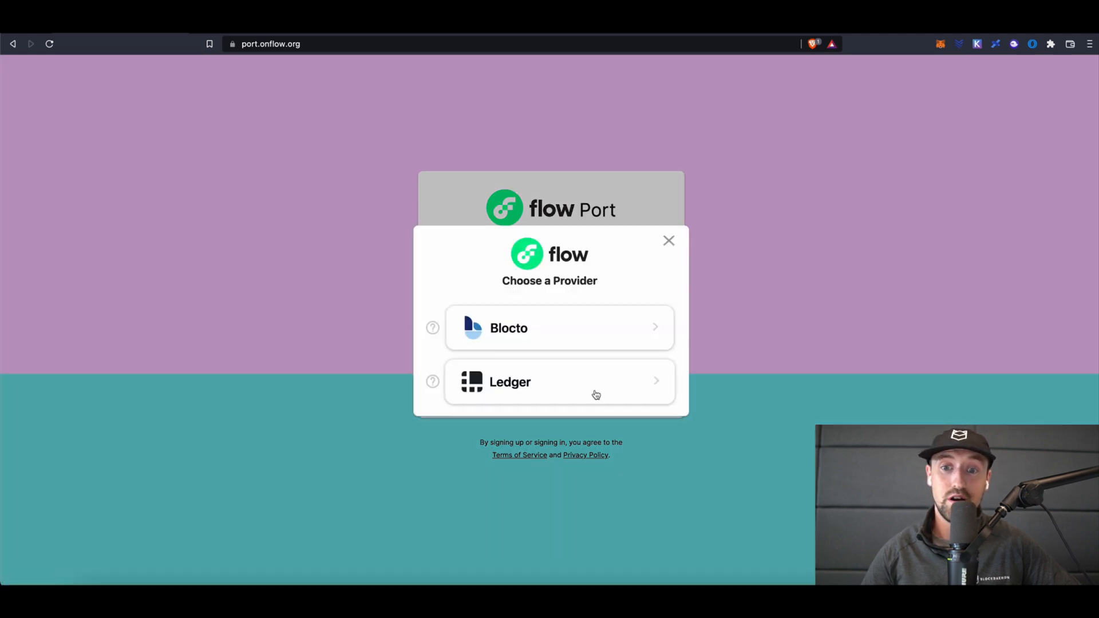
click(667, 241)
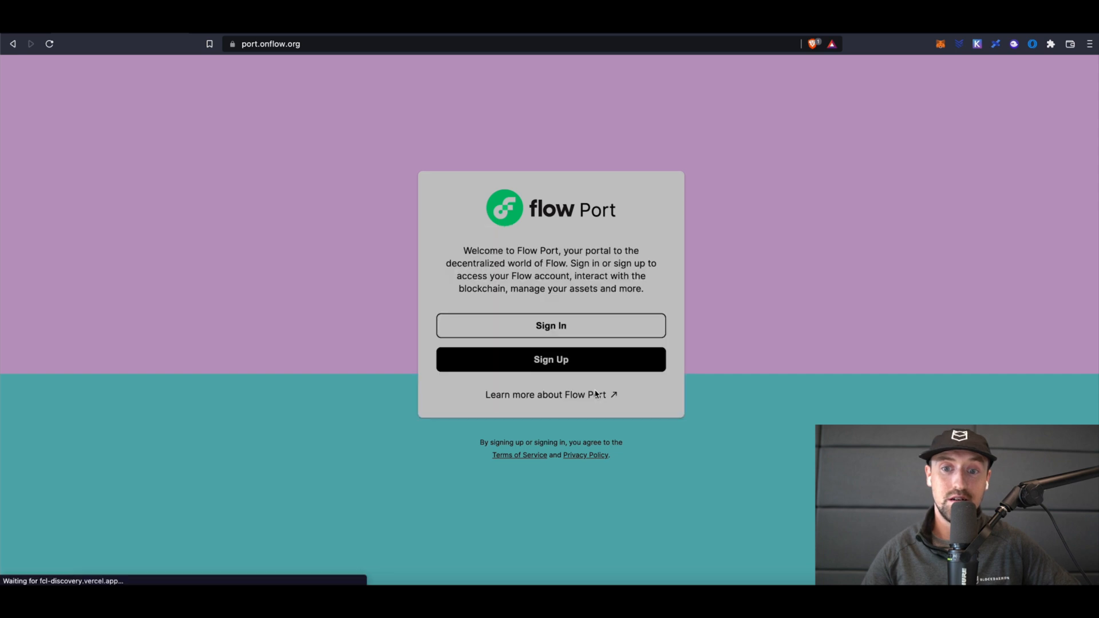
click(550, 325)
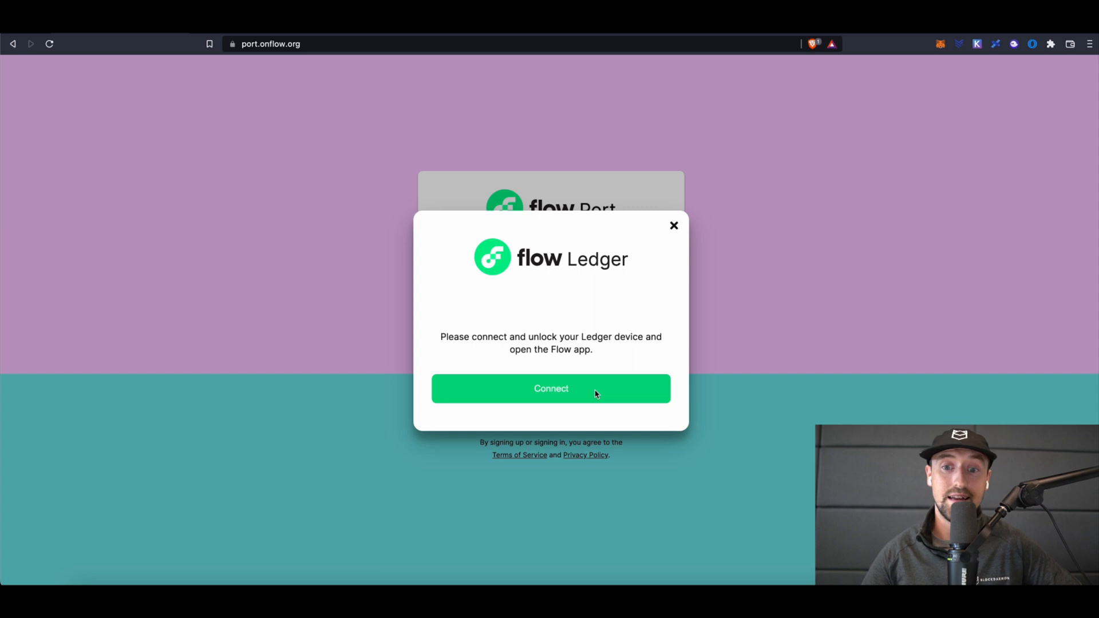
Connect the Nano S Ledger and create a new Flow account for its key.
click(551, 388)
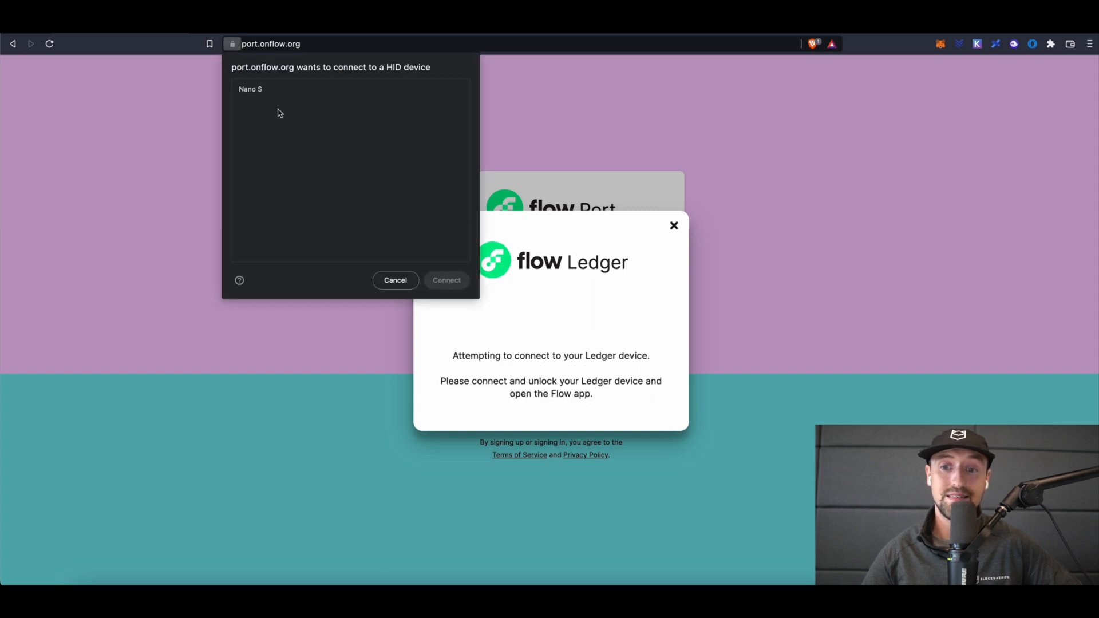
click(250, 89)
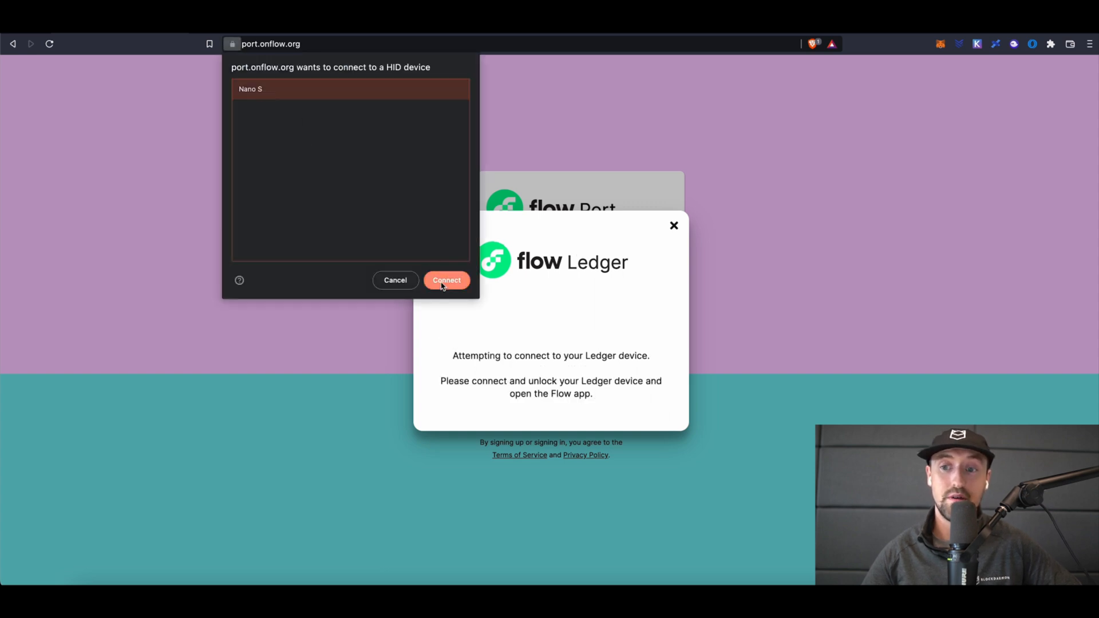
click(446, 280)
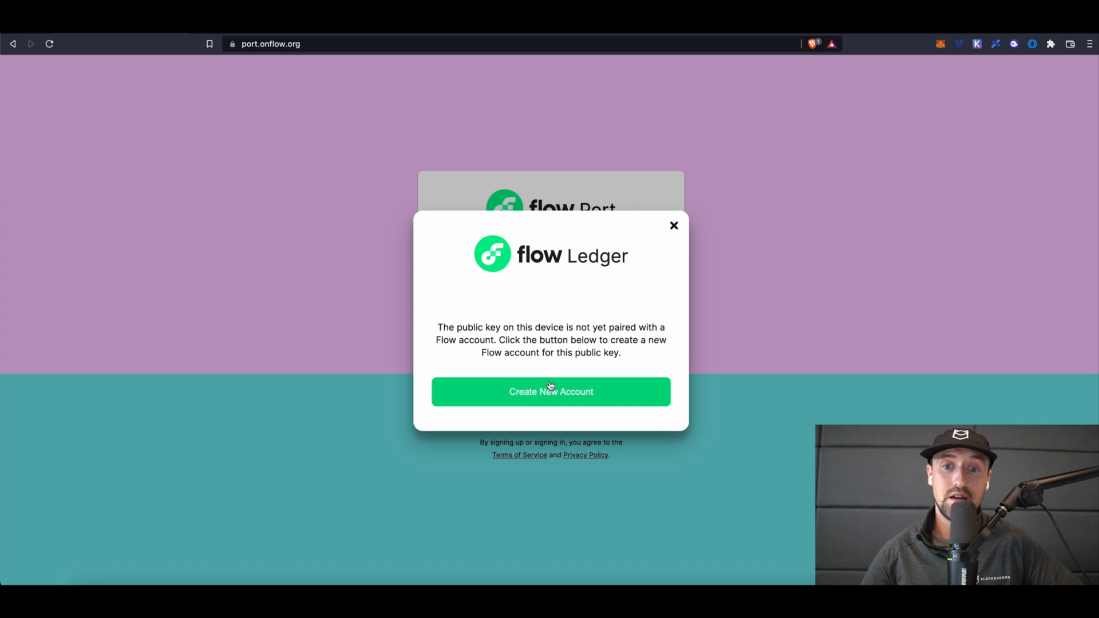
click(550, 391)
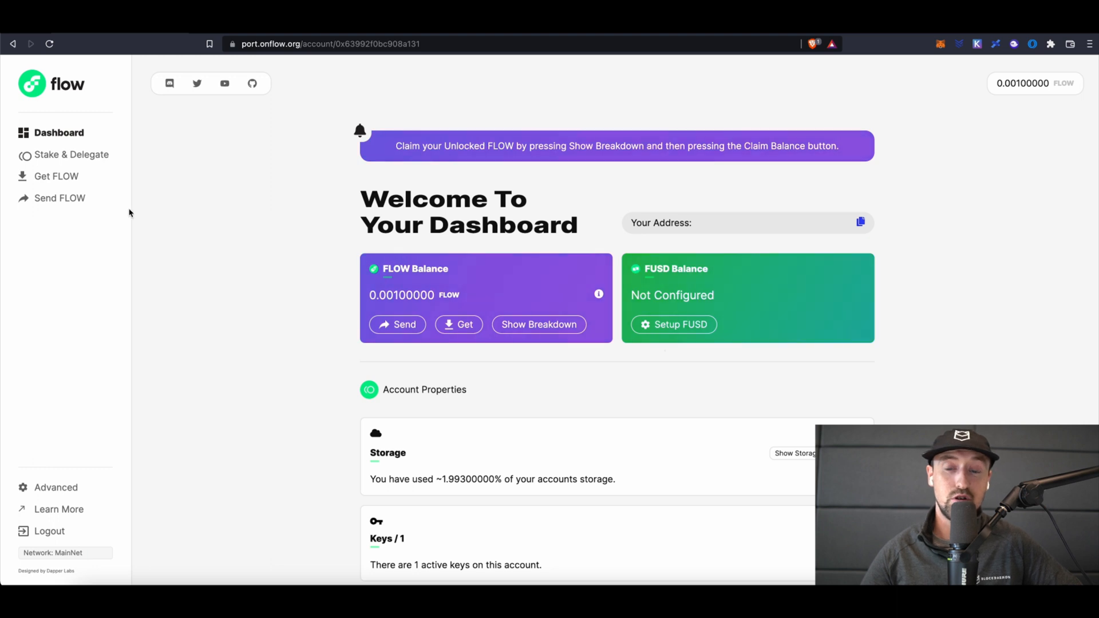
mouse_move(144, 216)
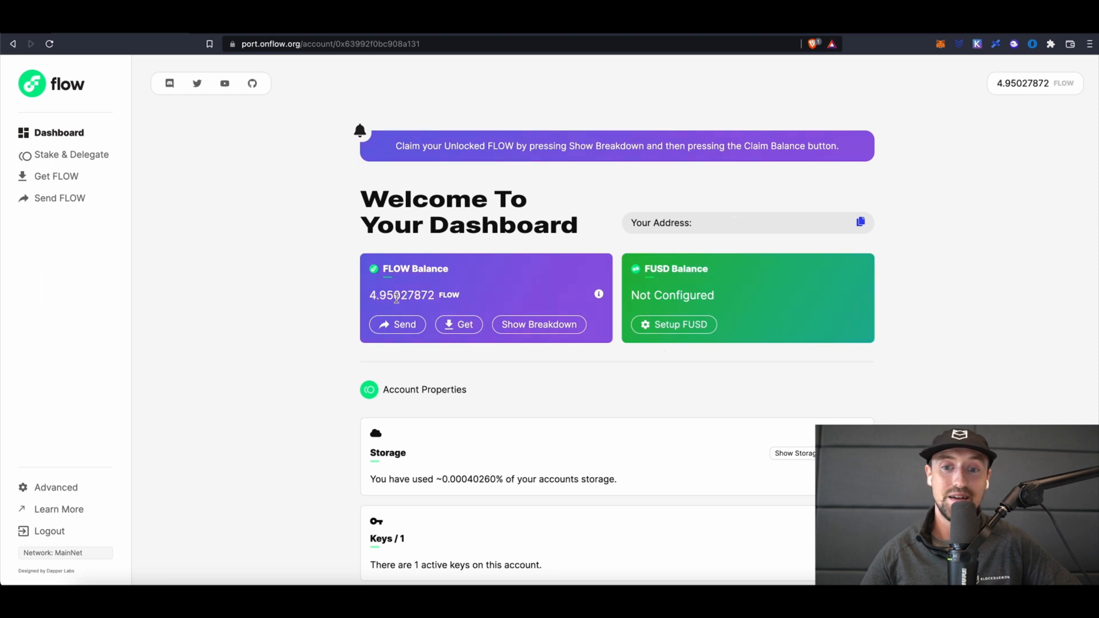
Open Stake & Delegate from the dashboard sidebar.
click(71, 155)
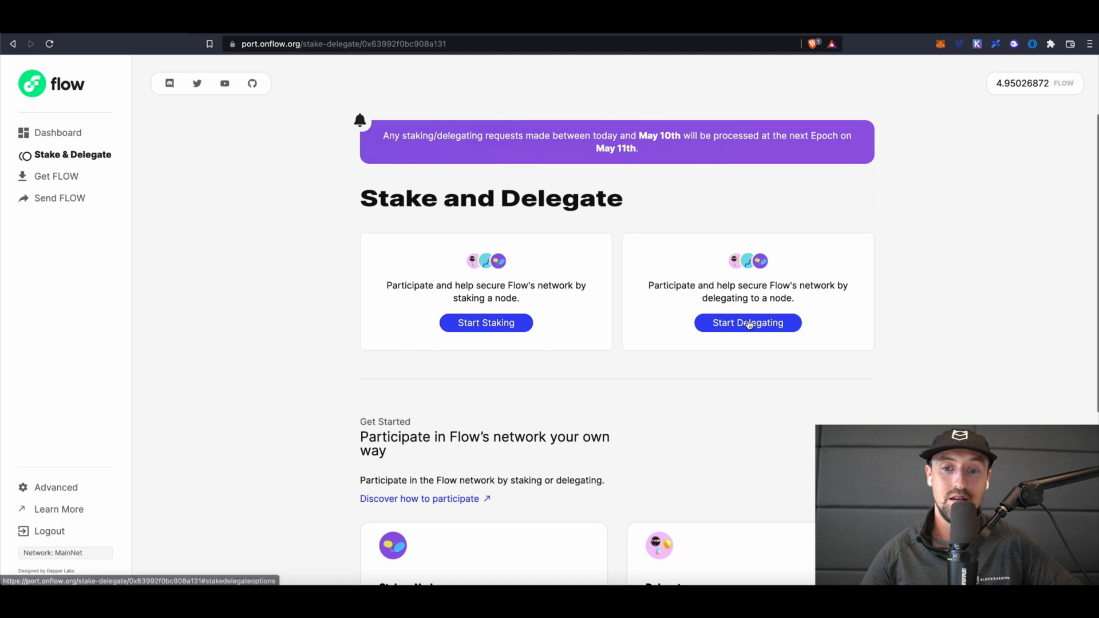
Begin delegating FLOW from the Delegate card to a node operator.
click(747, 323)
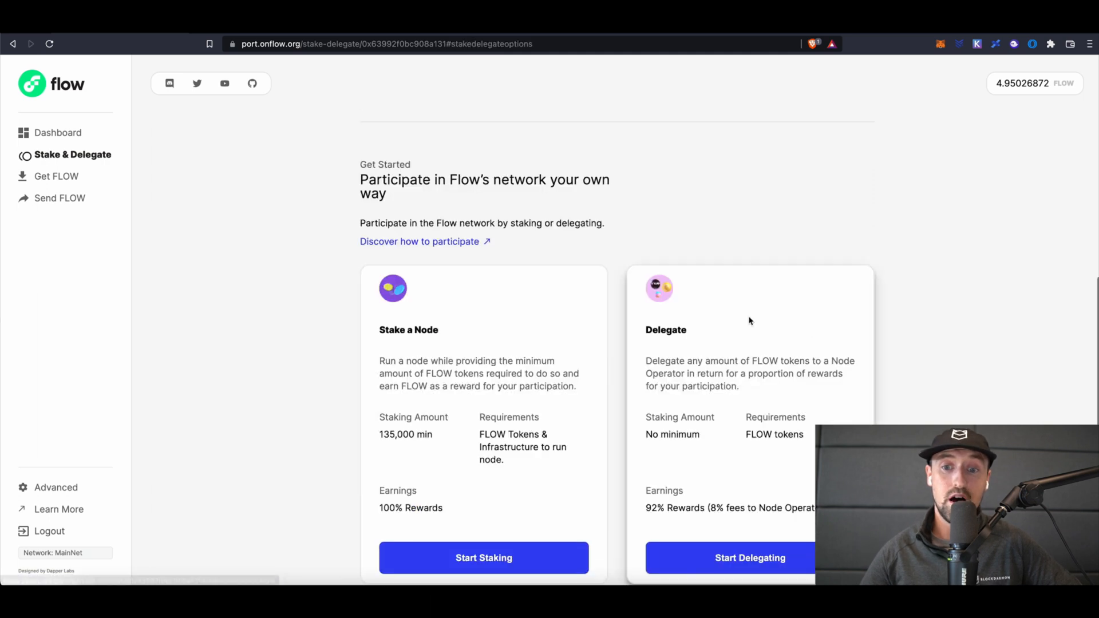
mouse_move(987, 397)
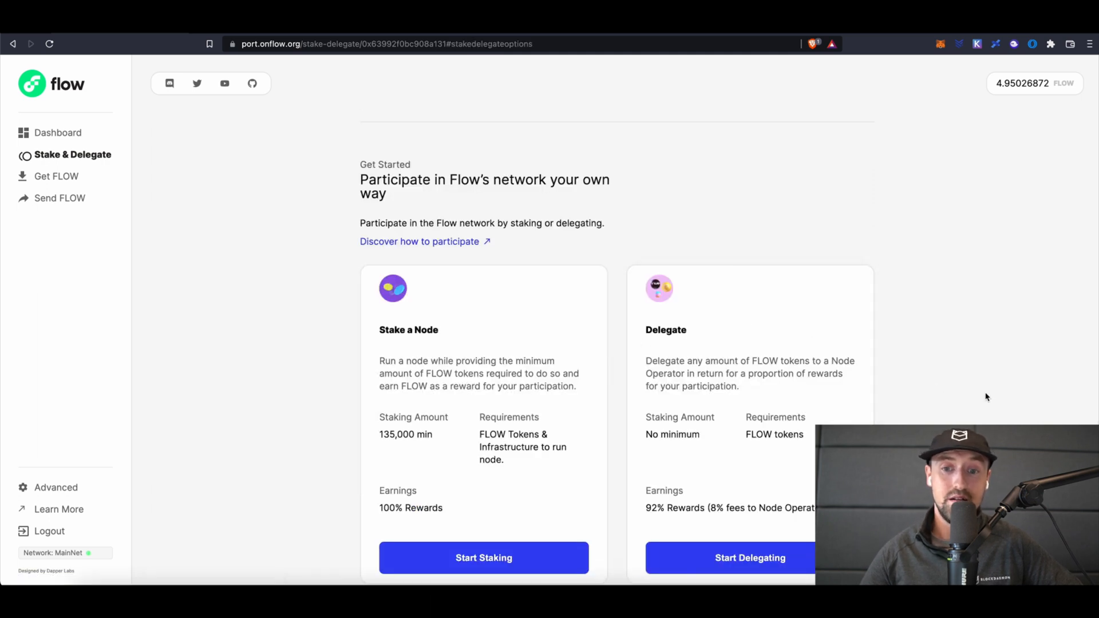
scroll(down, 3)
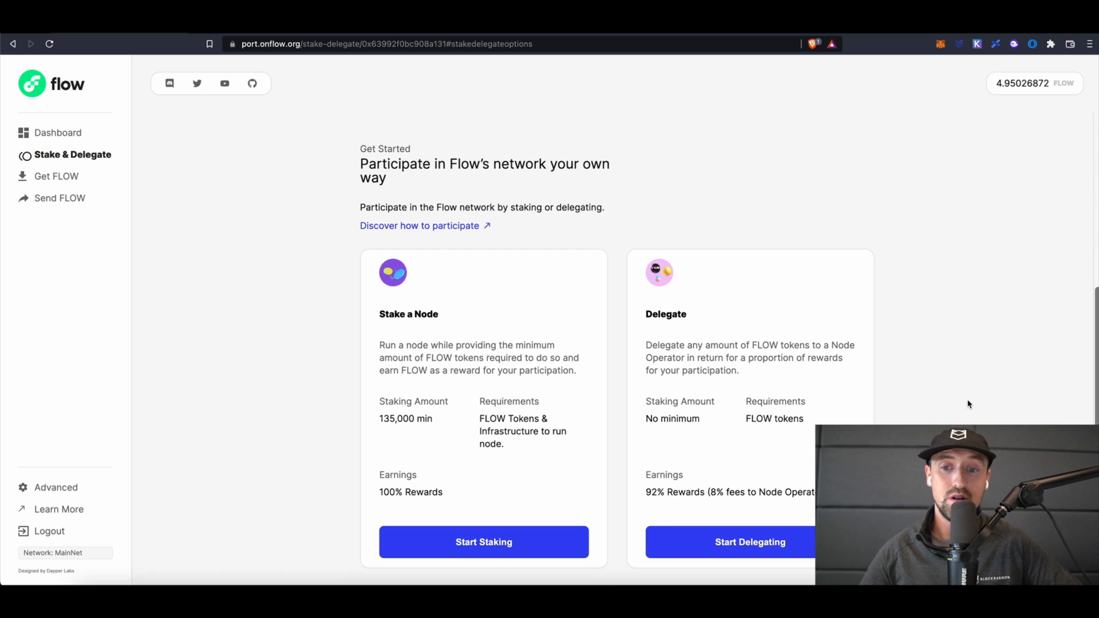
click(749, 542)
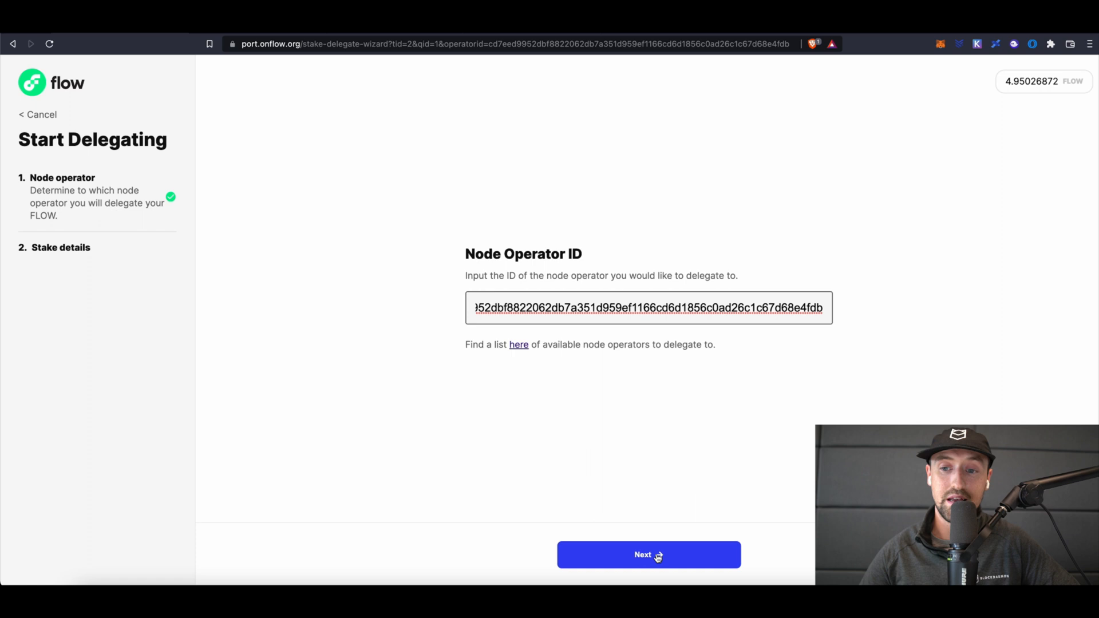
Set a 4 FLOW stake amount and proceed to the Register Delegator transaction.
click(647, 555)
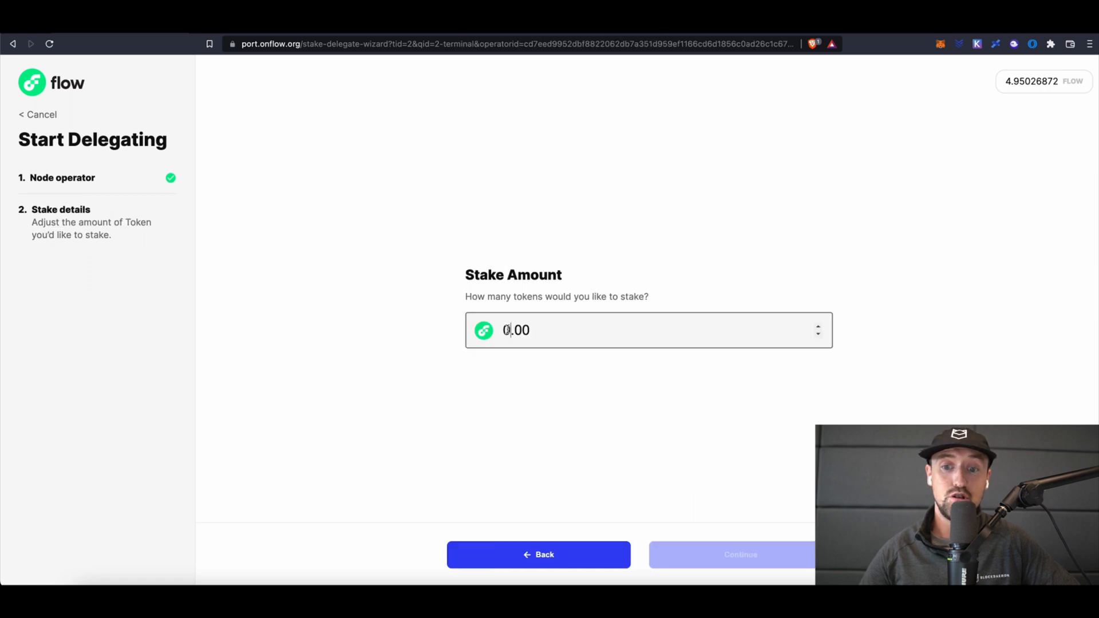
click(515, 330)
text(4)
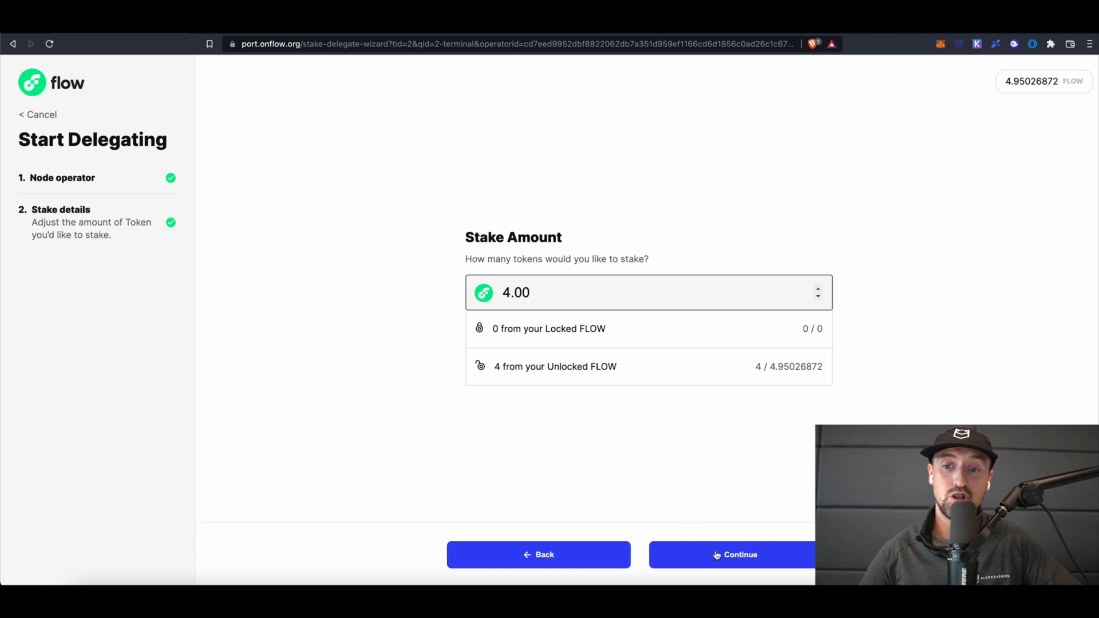
click(740, 554)
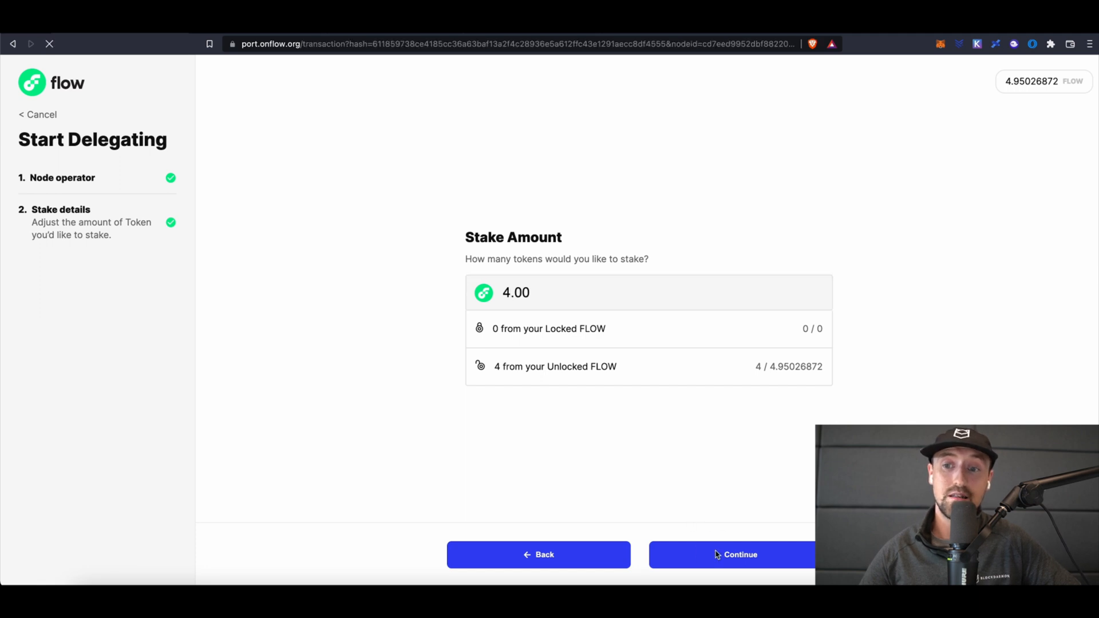
click(731, 555)
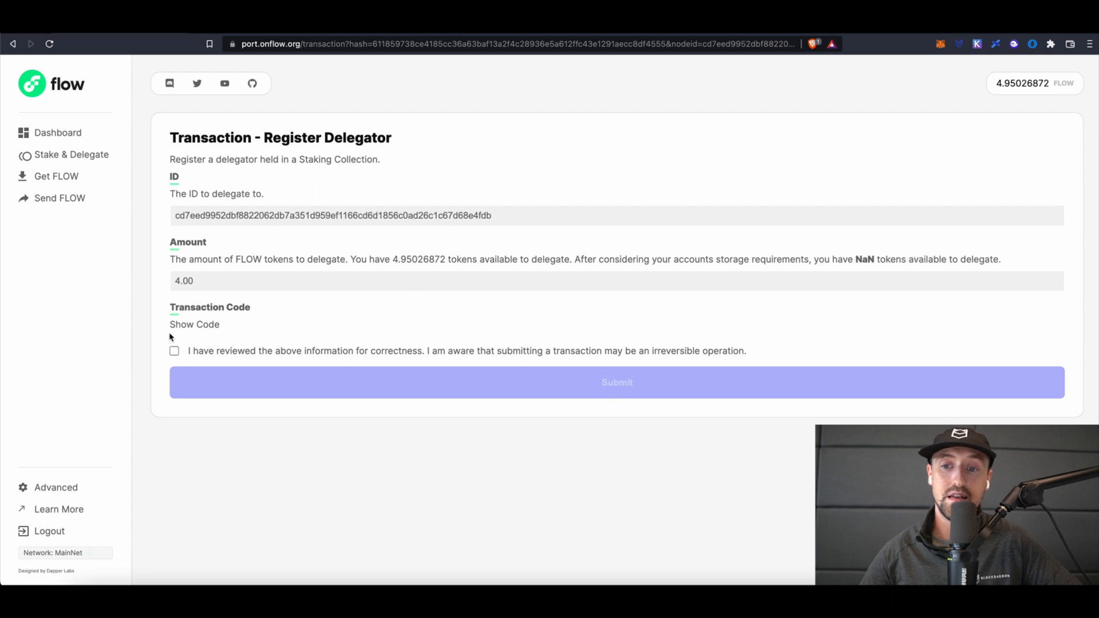
Confirm the review checkbox and submit the 4.00 FLOW delegation transaction.
click(174, 351)
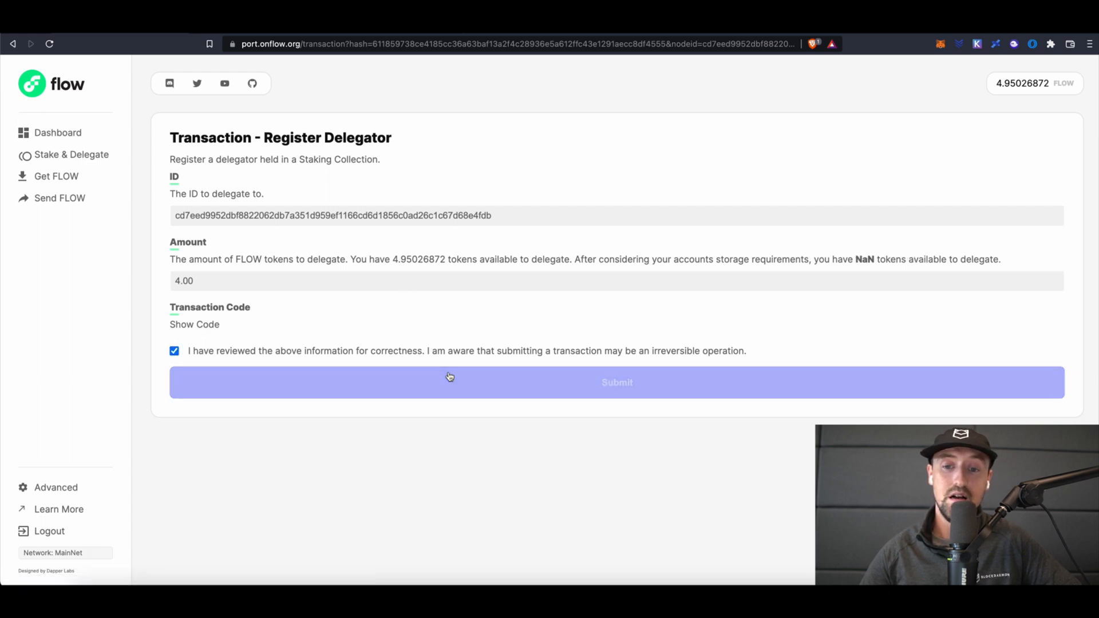
click(616, 381)
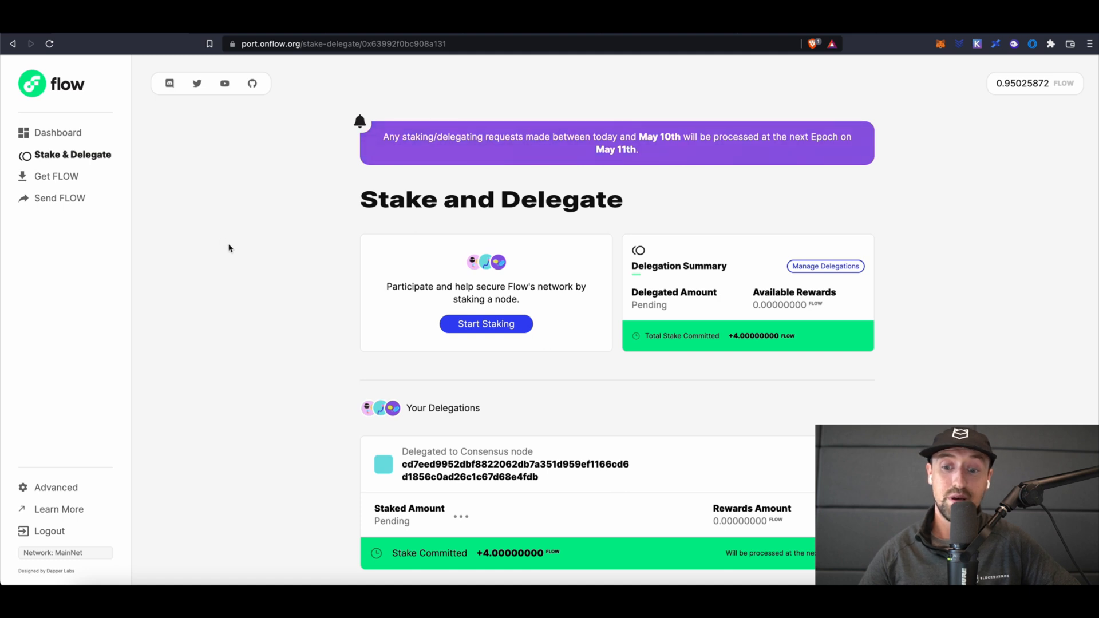
mouse_move(721, 287)
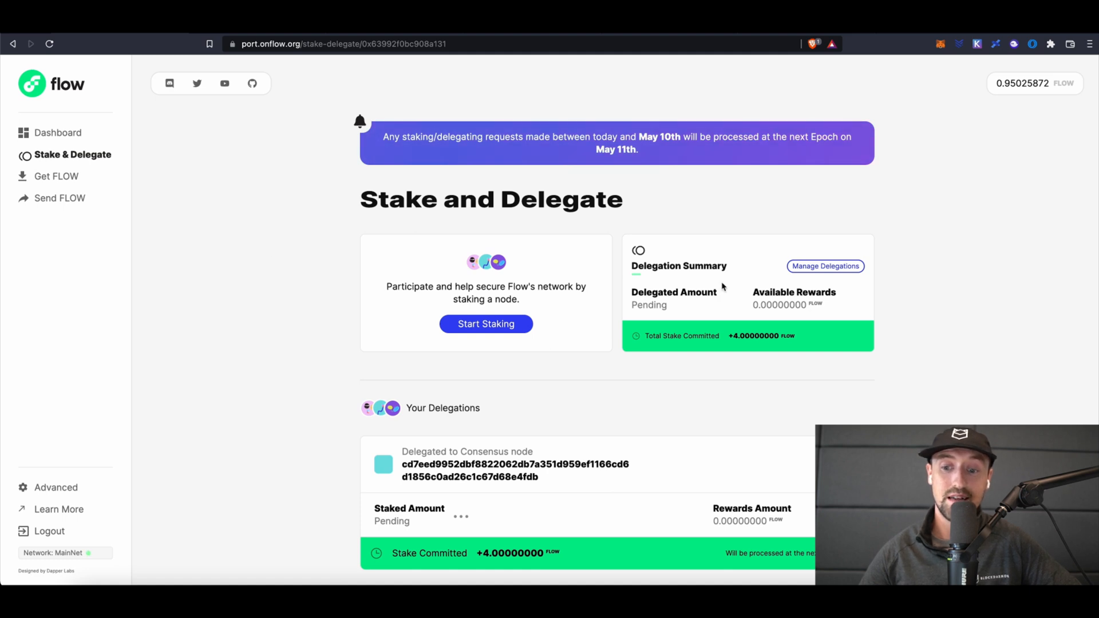